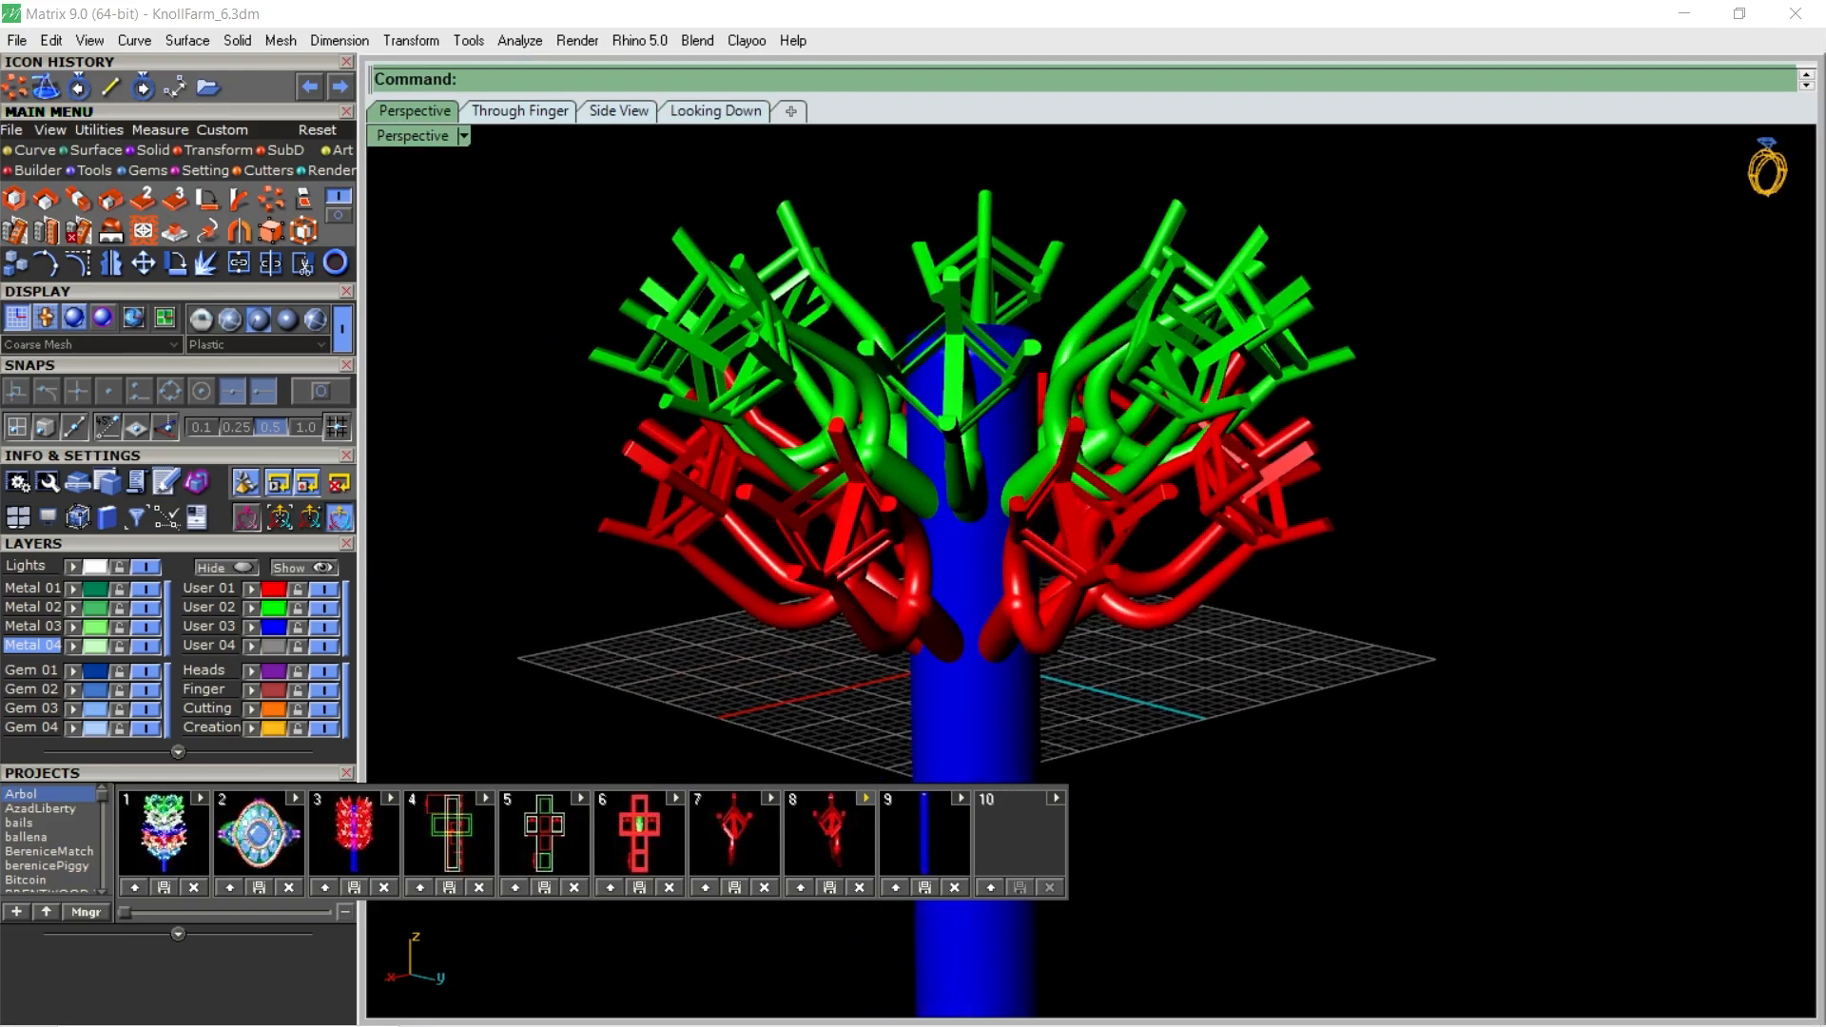
- Copy the red and green branch tiers higher up the blue trunk and review the extended tree
{"action": "left_click", "coordinate": [519, 111]}
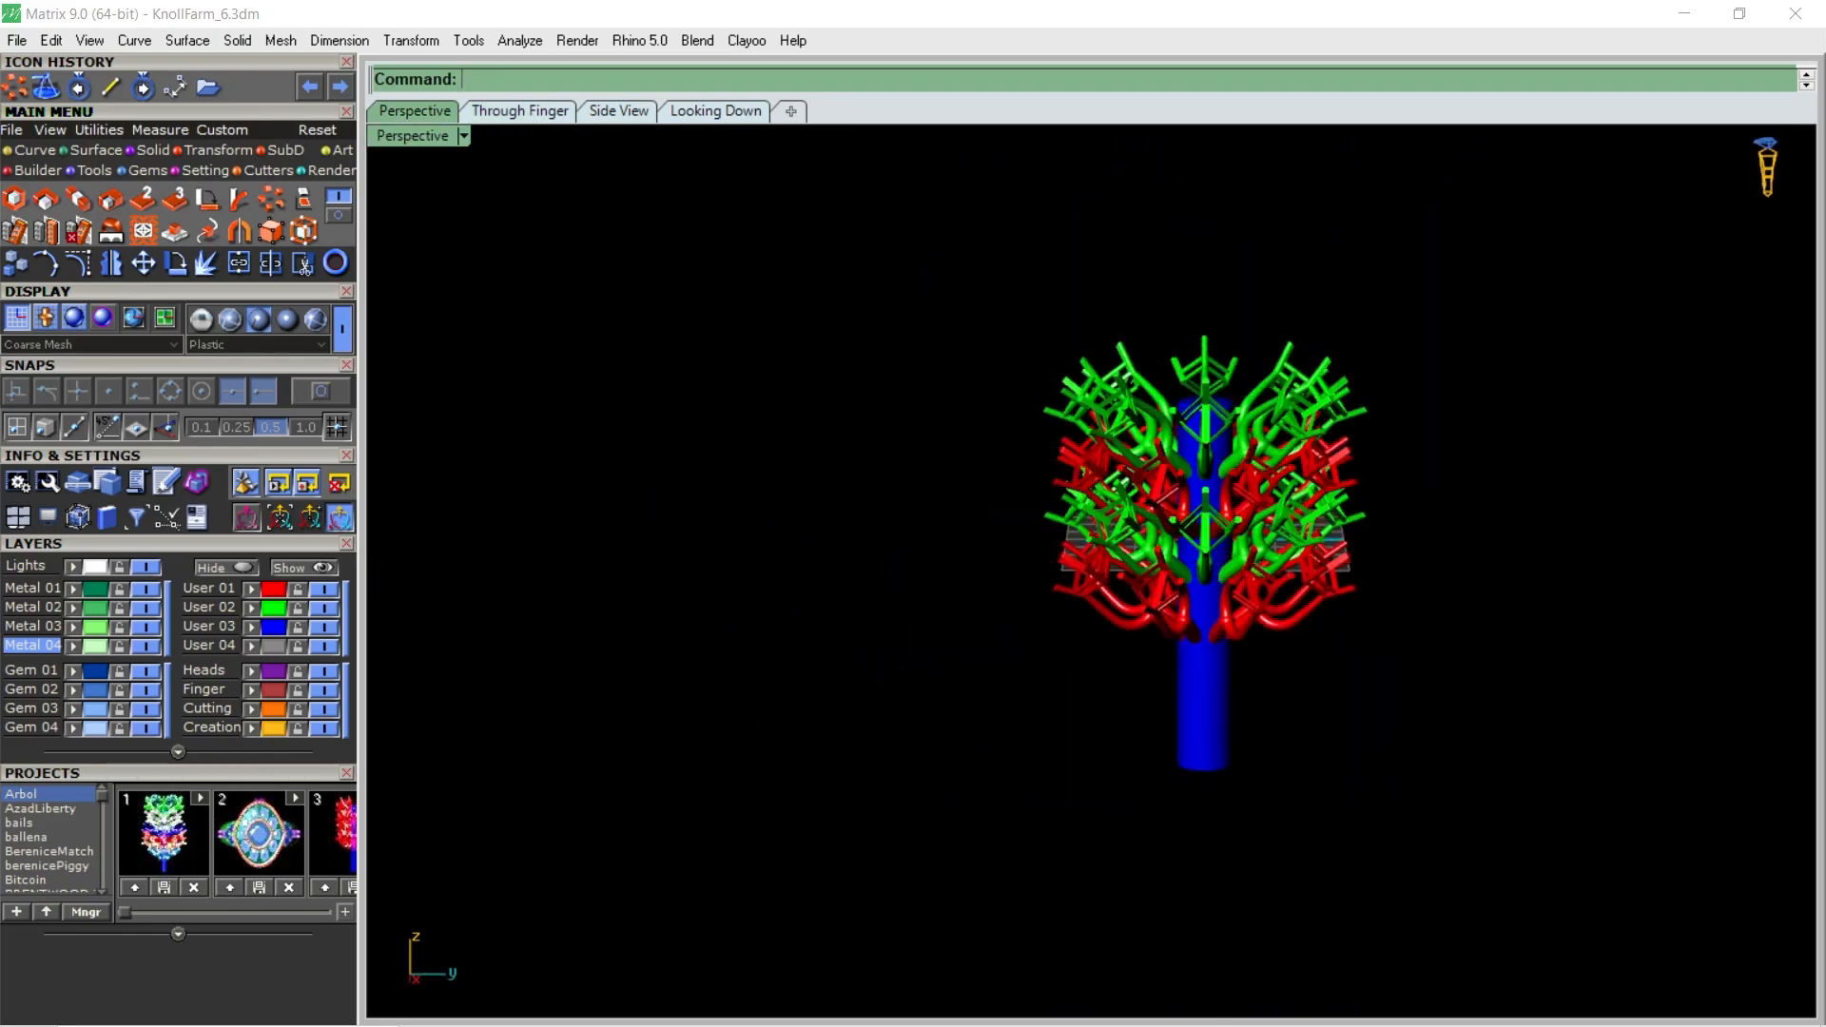
{"action": "left_click", "coordinate": [519, 111]}
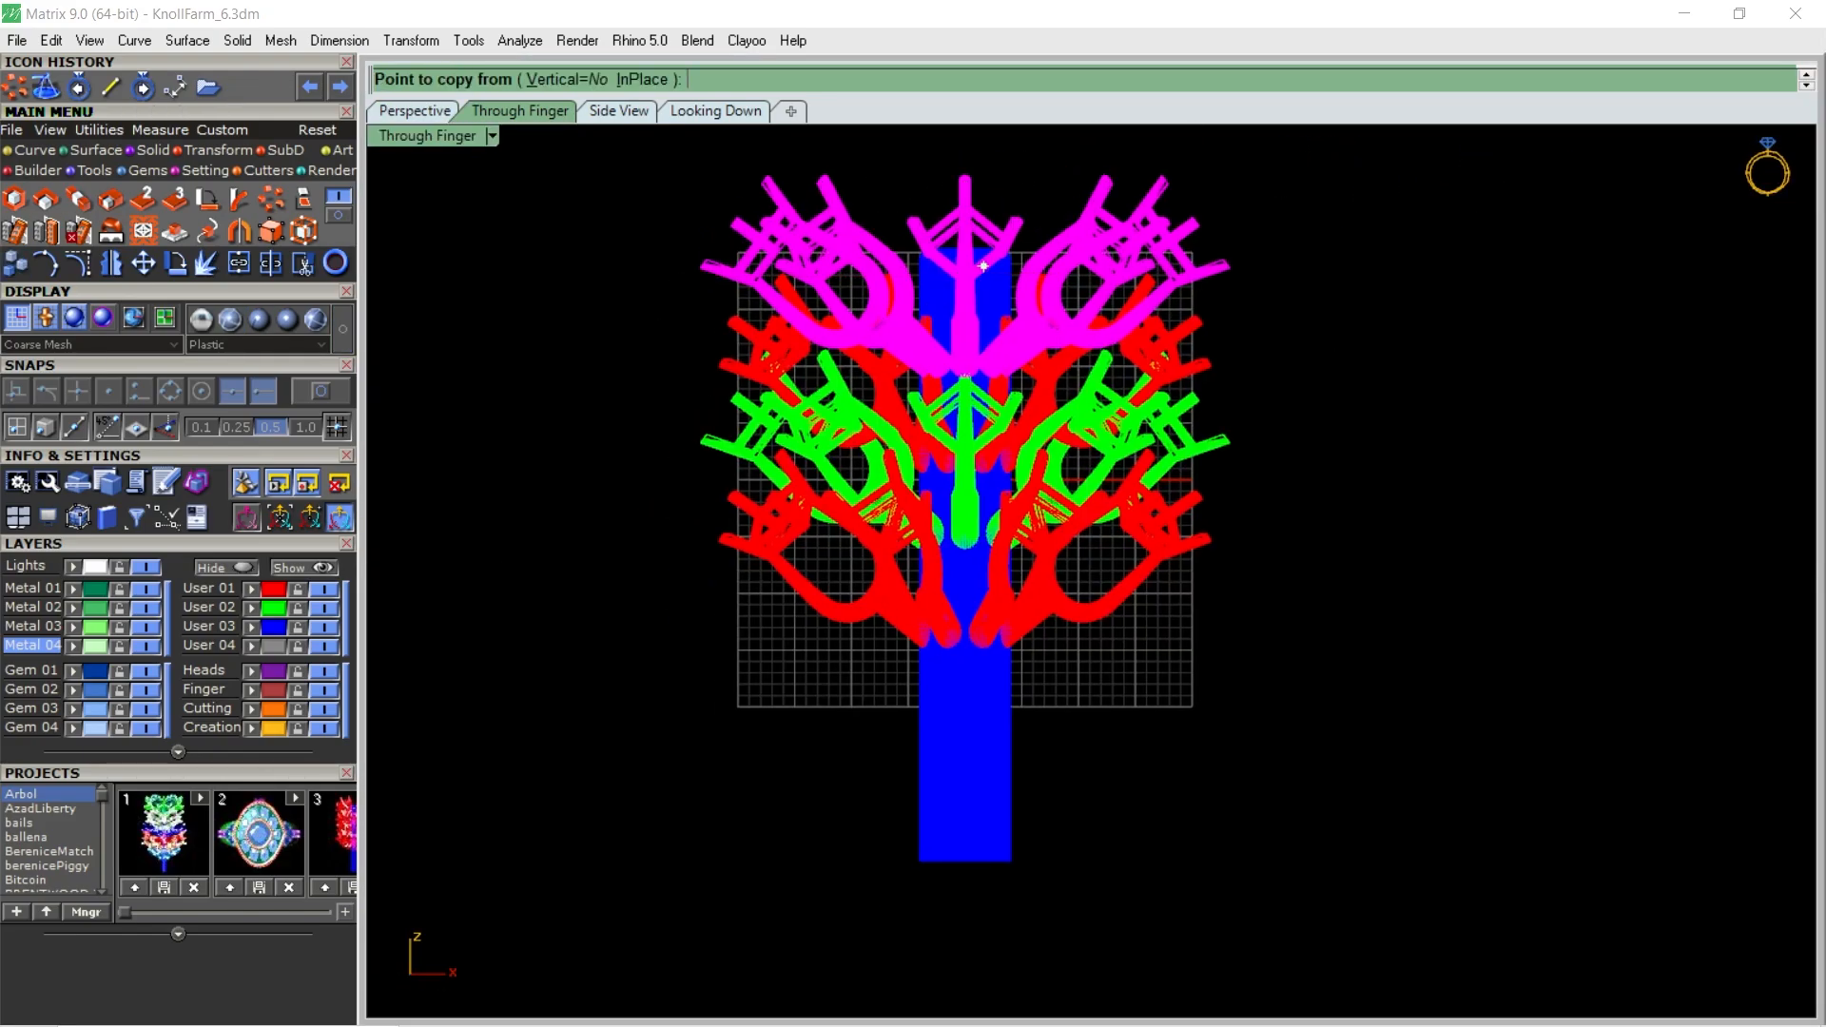
{"action": "left_click", "coordinate": [413, 111]}
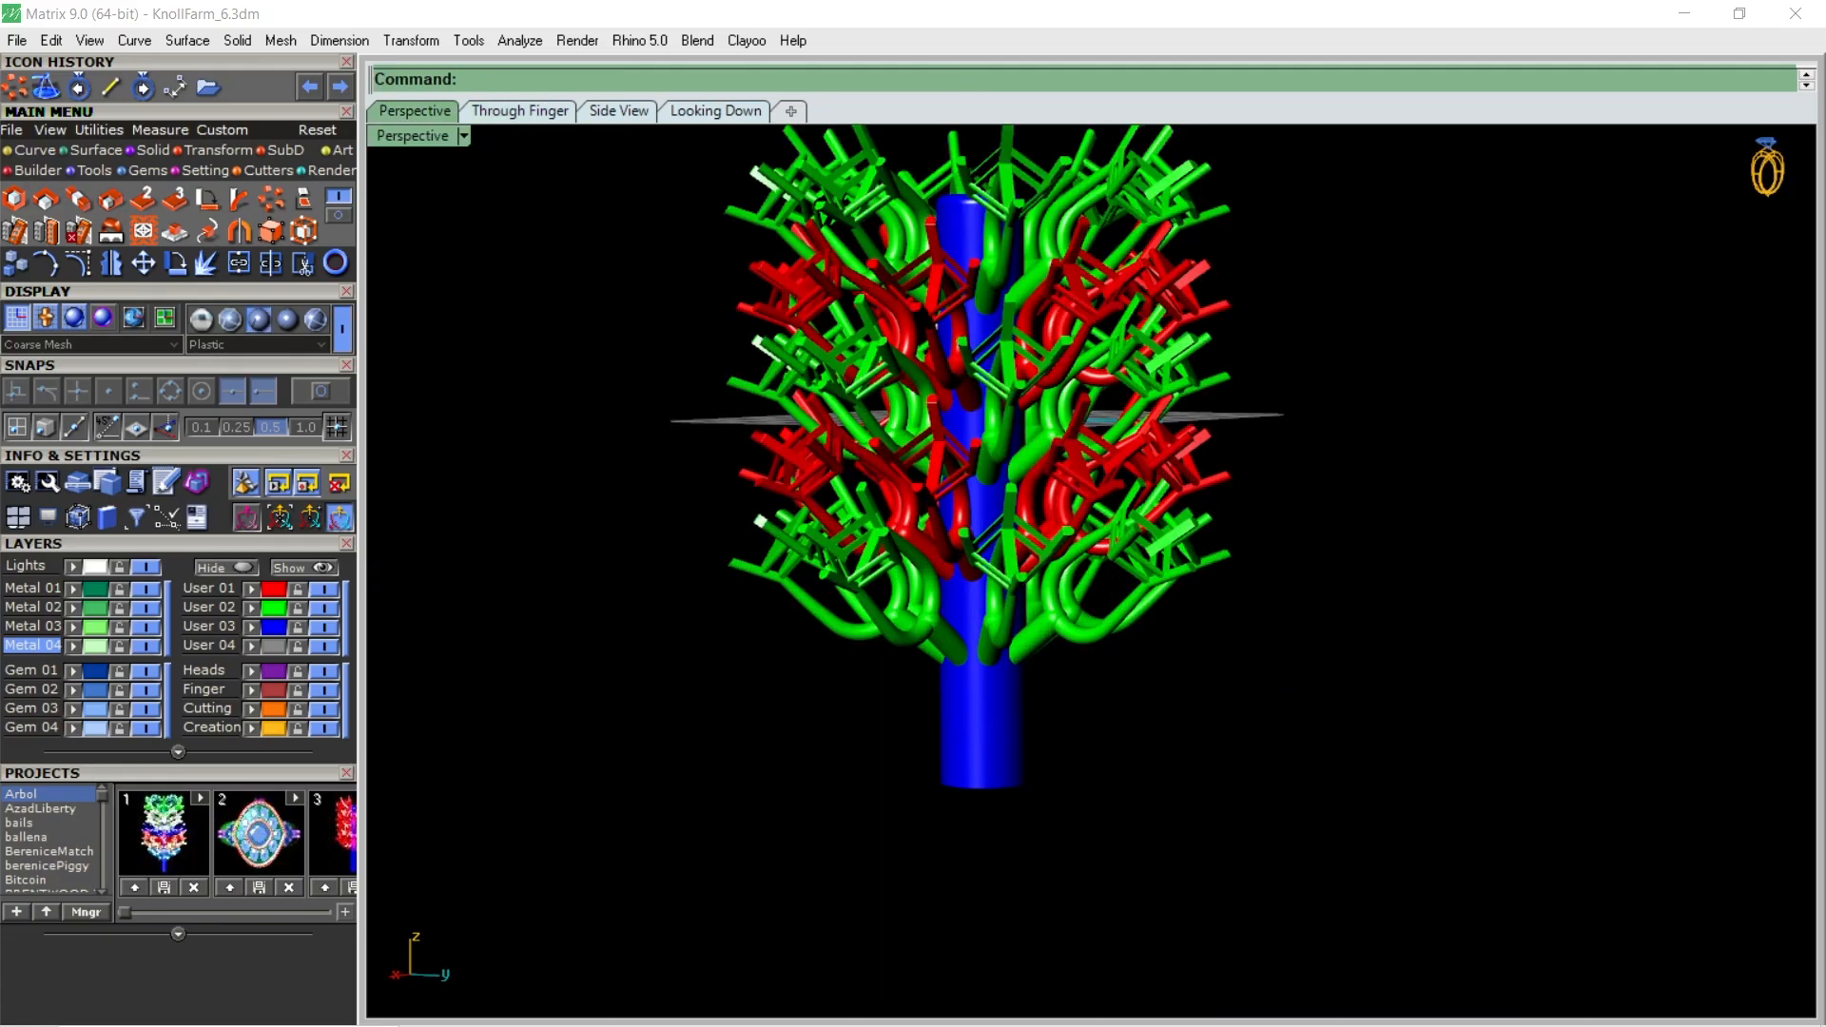
{"action": "left_click", "coordinate": [521, 110]}
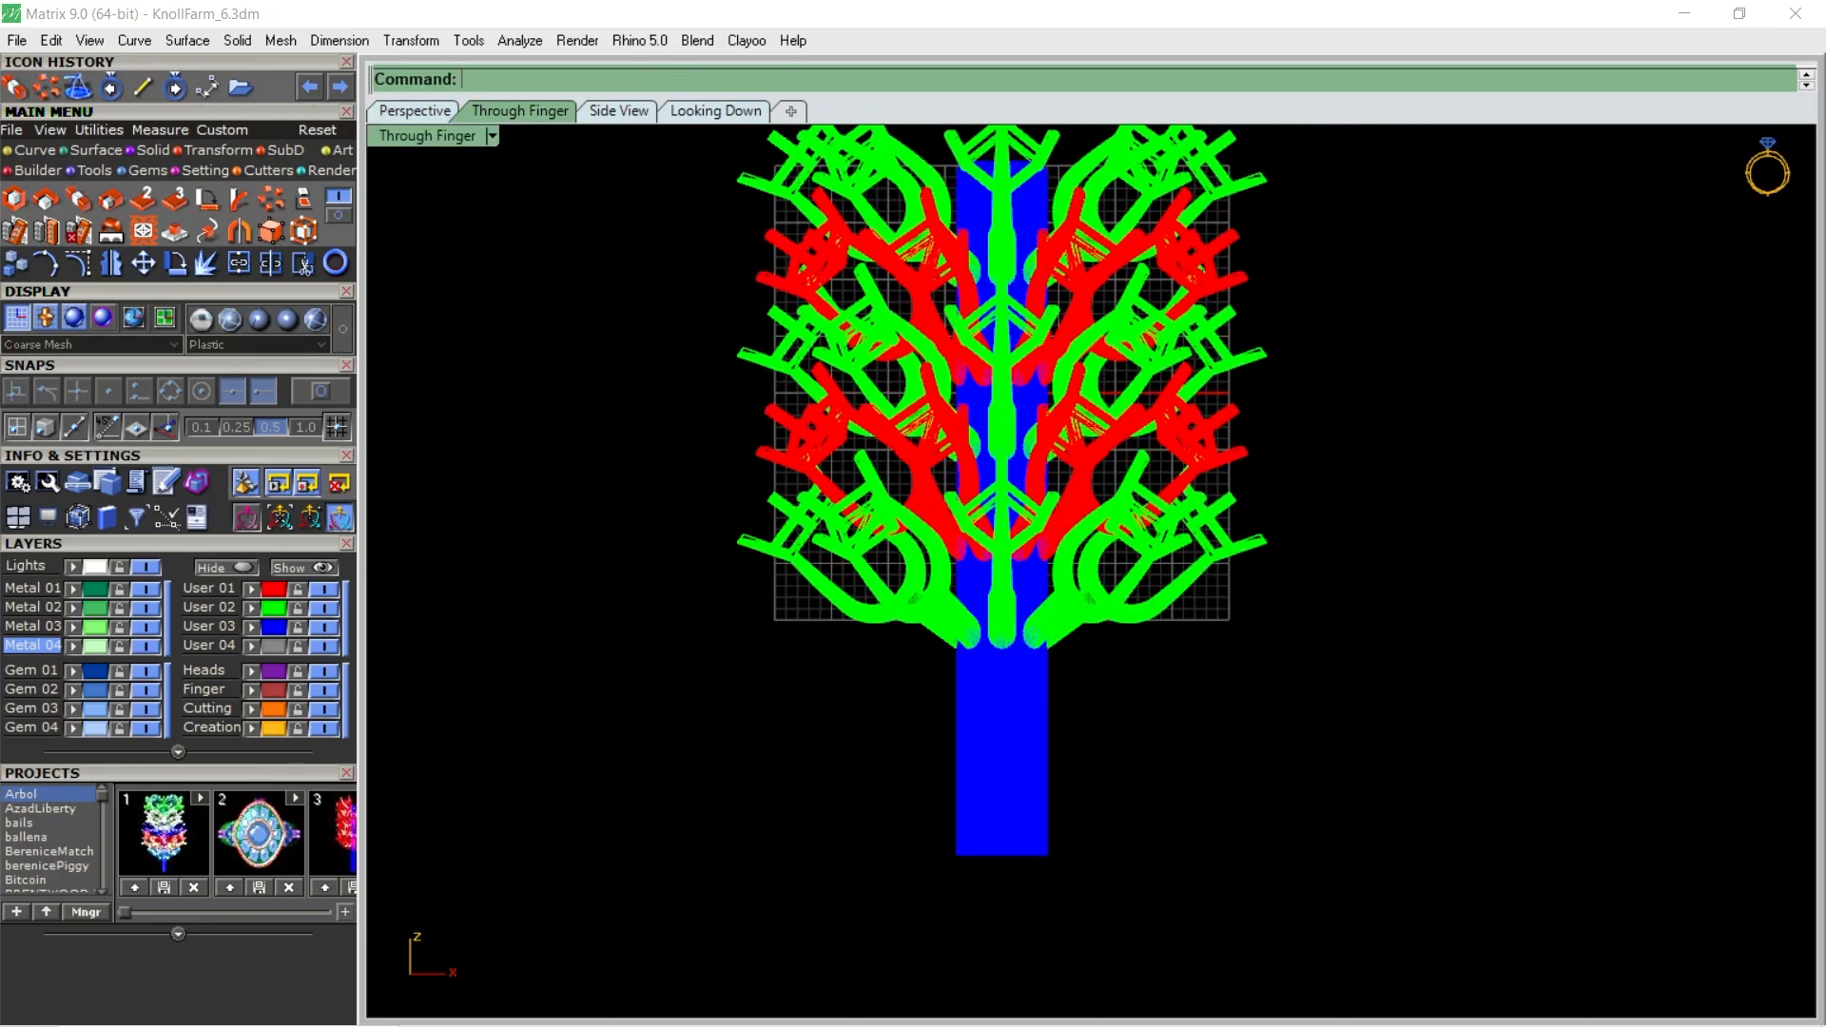
{"action": "left_click", "coordinate": [414, 112]}
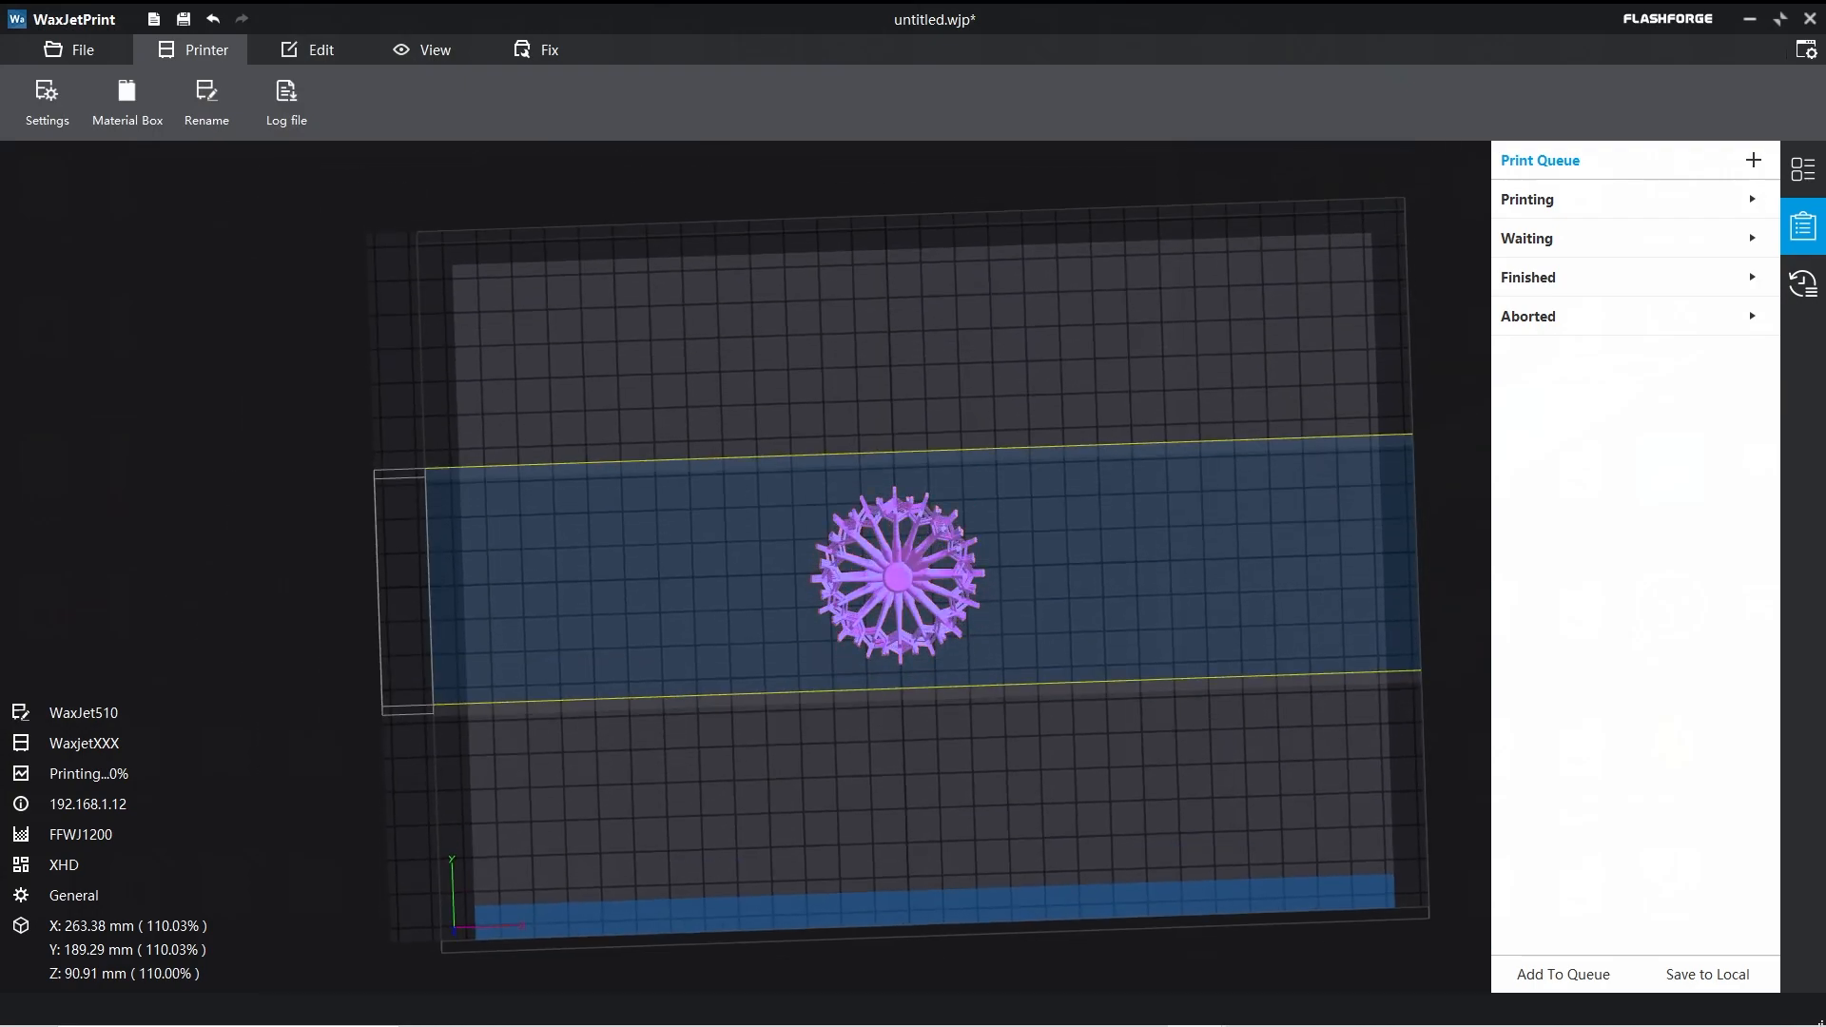
- Array the ring tree model into multiple rows of copies using the Edit tab's Array tool
{"action": "left_click", "coordinate": [319, 49]}
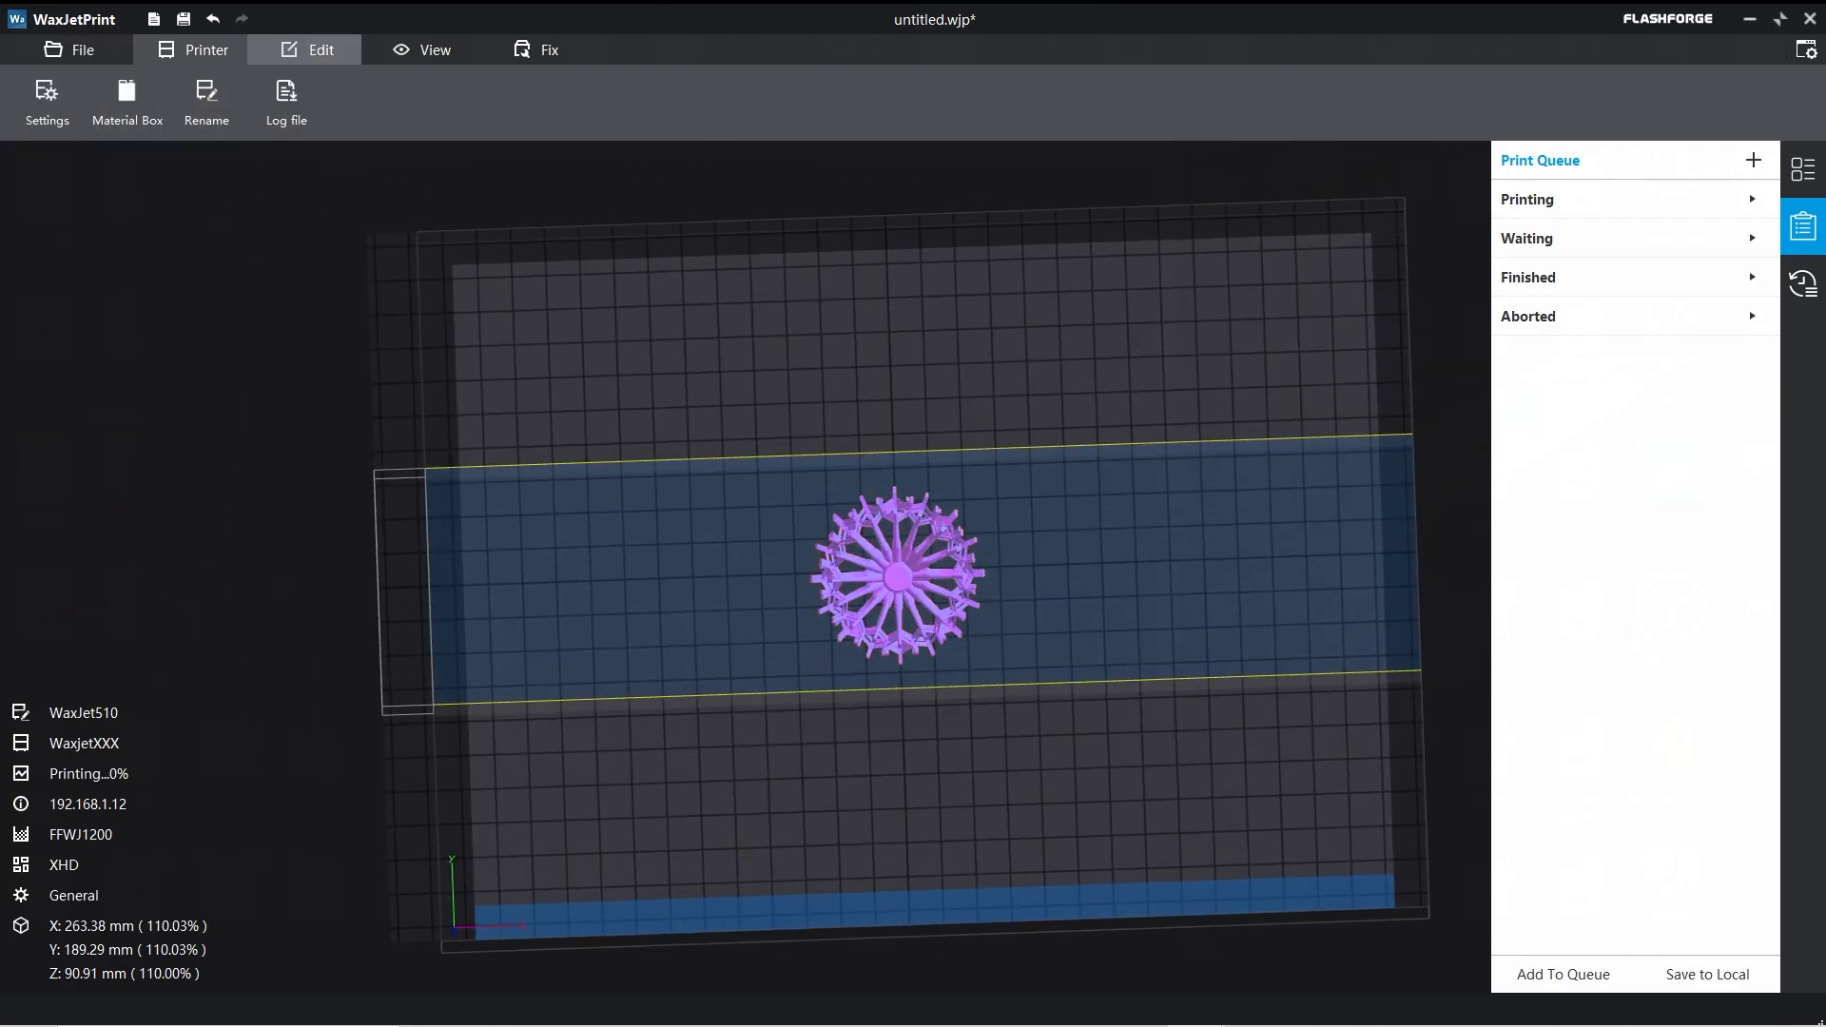
{"action": "left_click", "coordinate": [468, 102]}
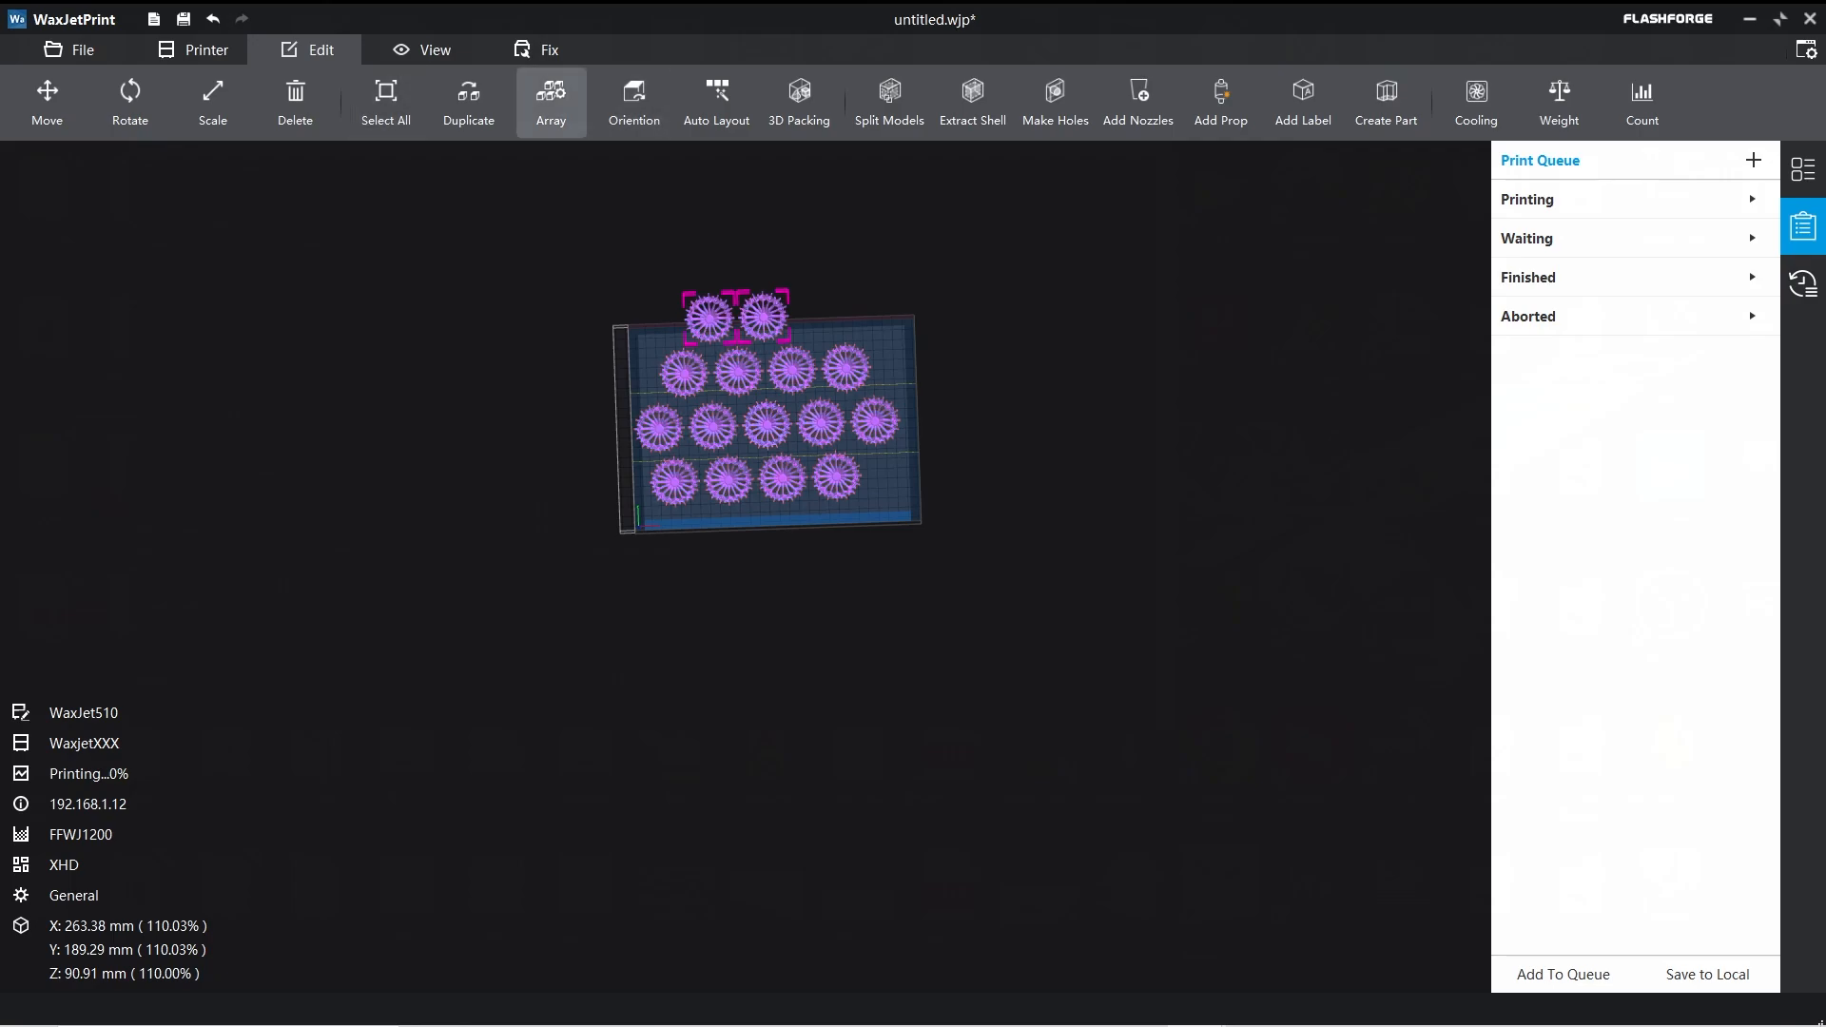
- Auto-lay out all models with 2 mm spacing and Minimum Y
{"action": "left_click", "coordinate": [716, 95]}
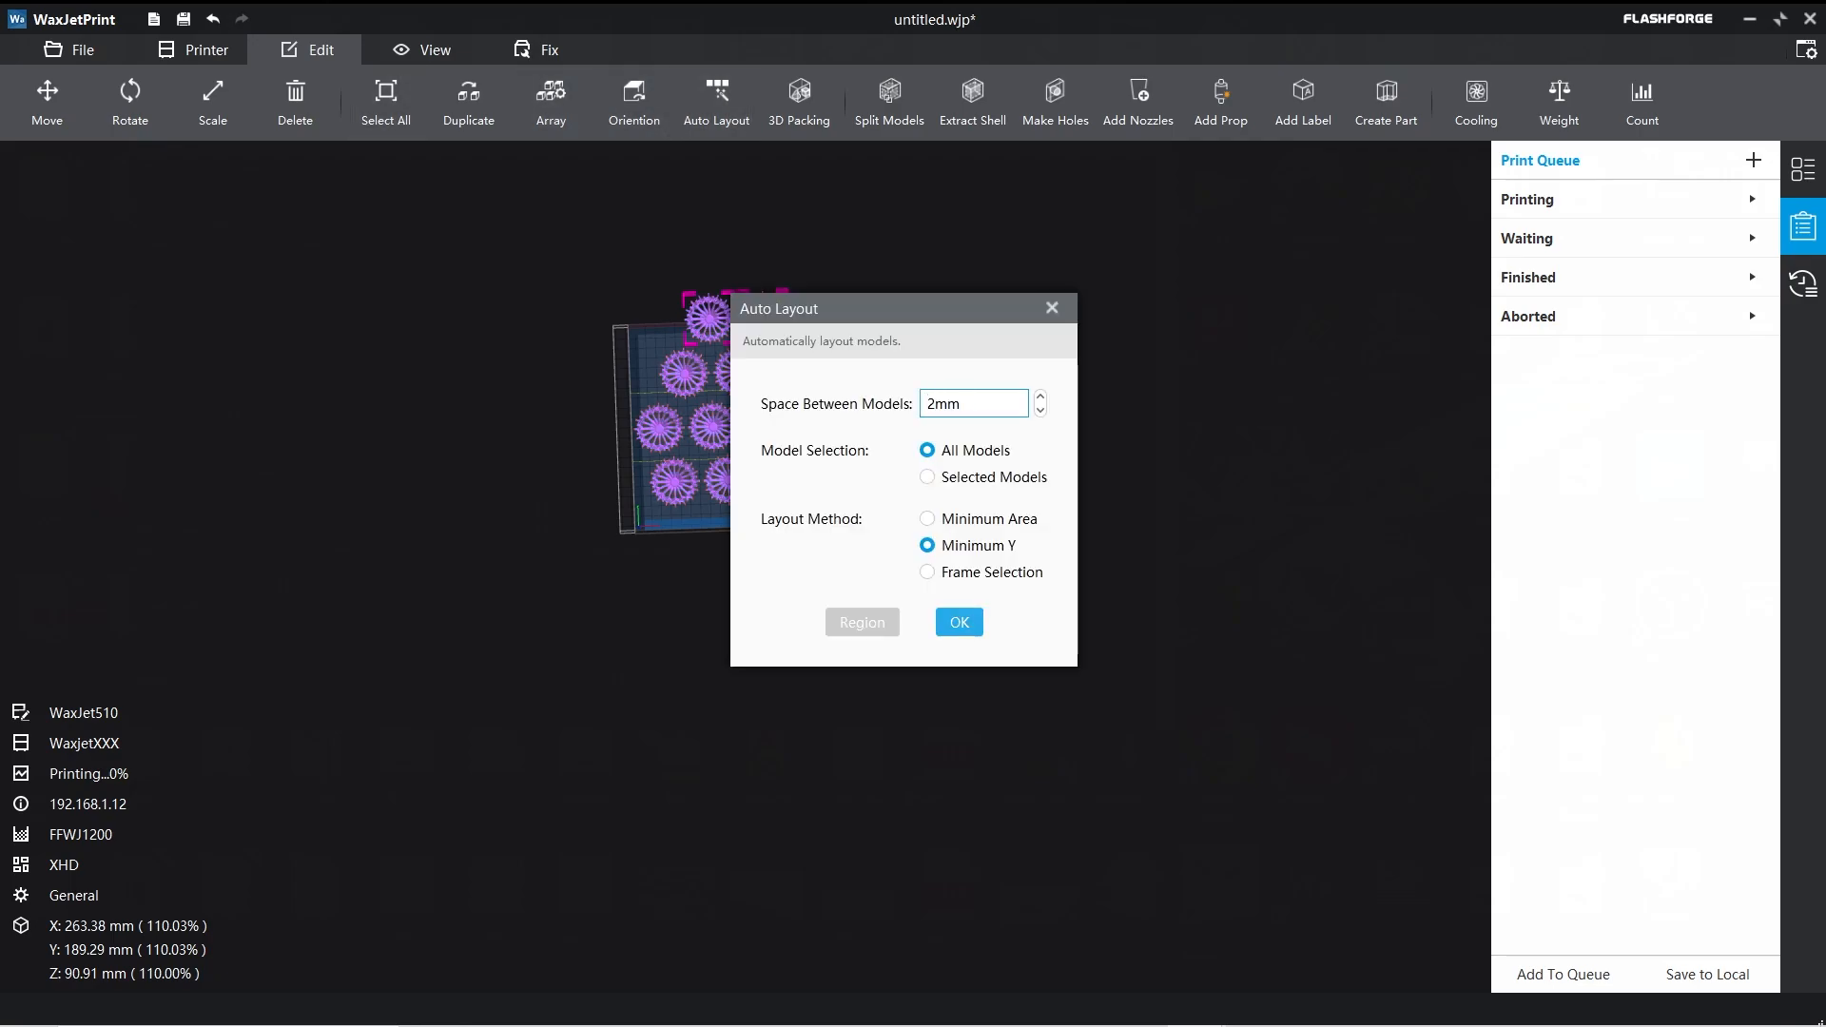
{"action": "left_click", "coordinate": [959, 622]}
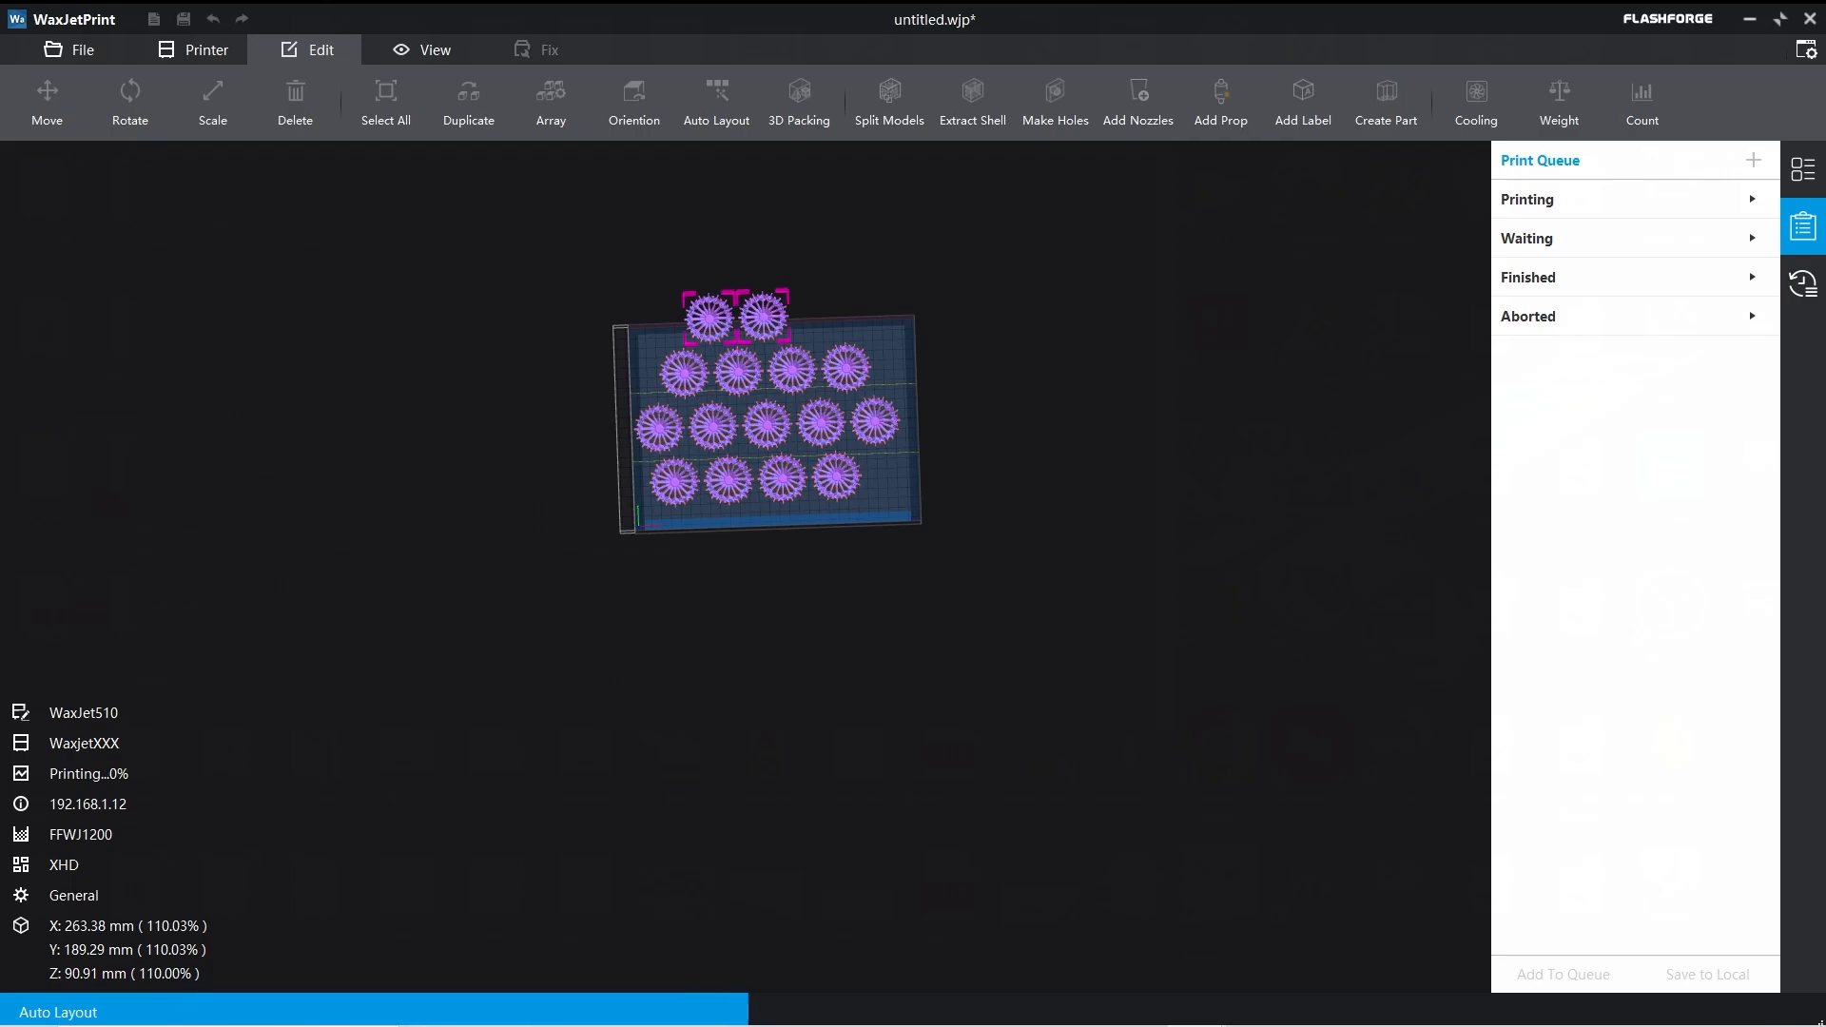